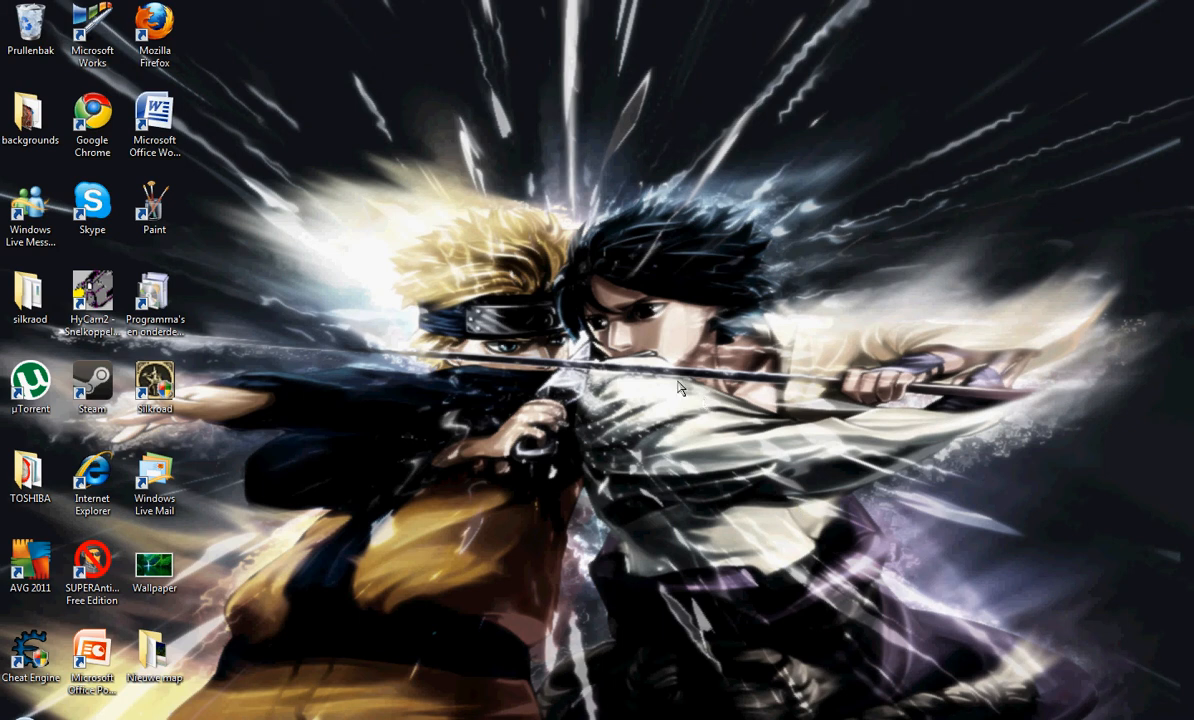
{"action": "mouse_move", "coordinate": [680, 365]}
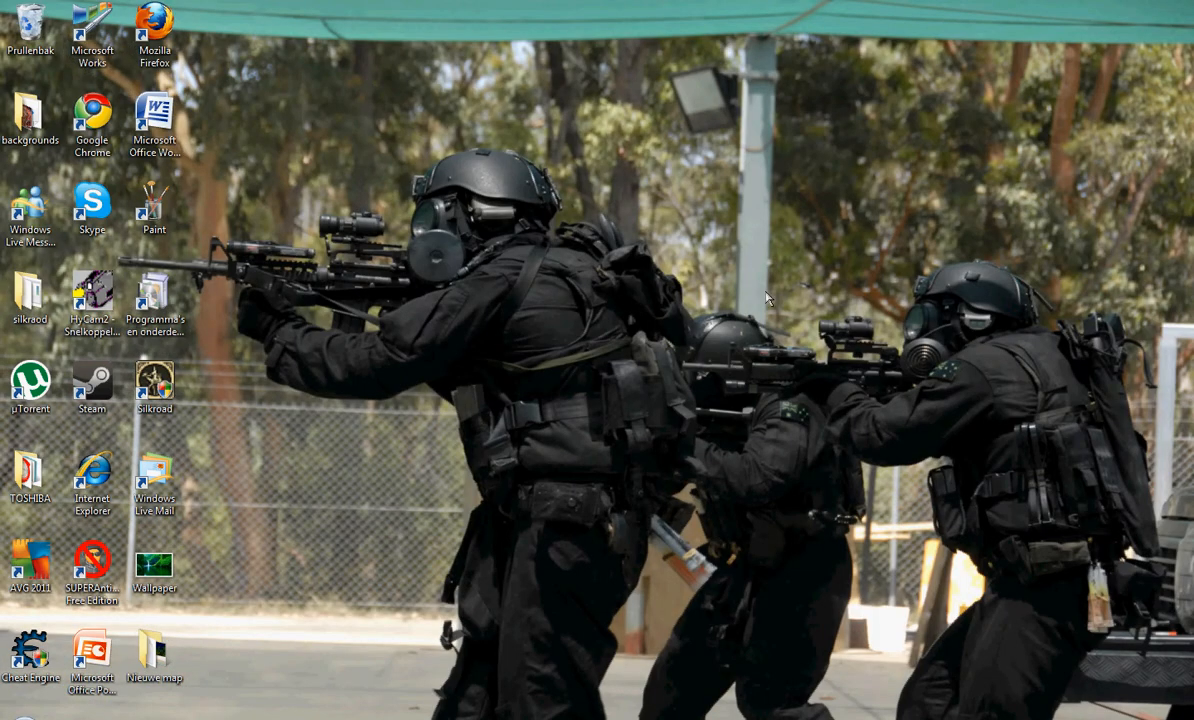
{"action": "mouse_move", "coordinate": [658, 344]}
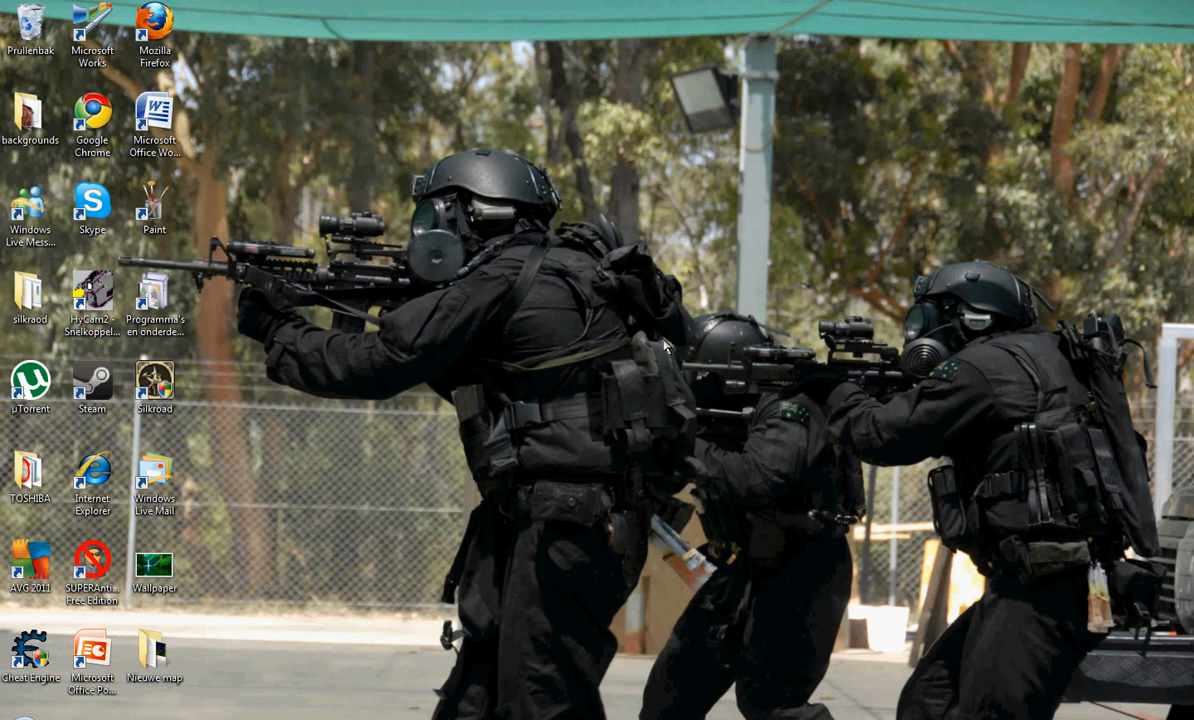
{"action": "mouse_move", "coordinate": [462, 387]}
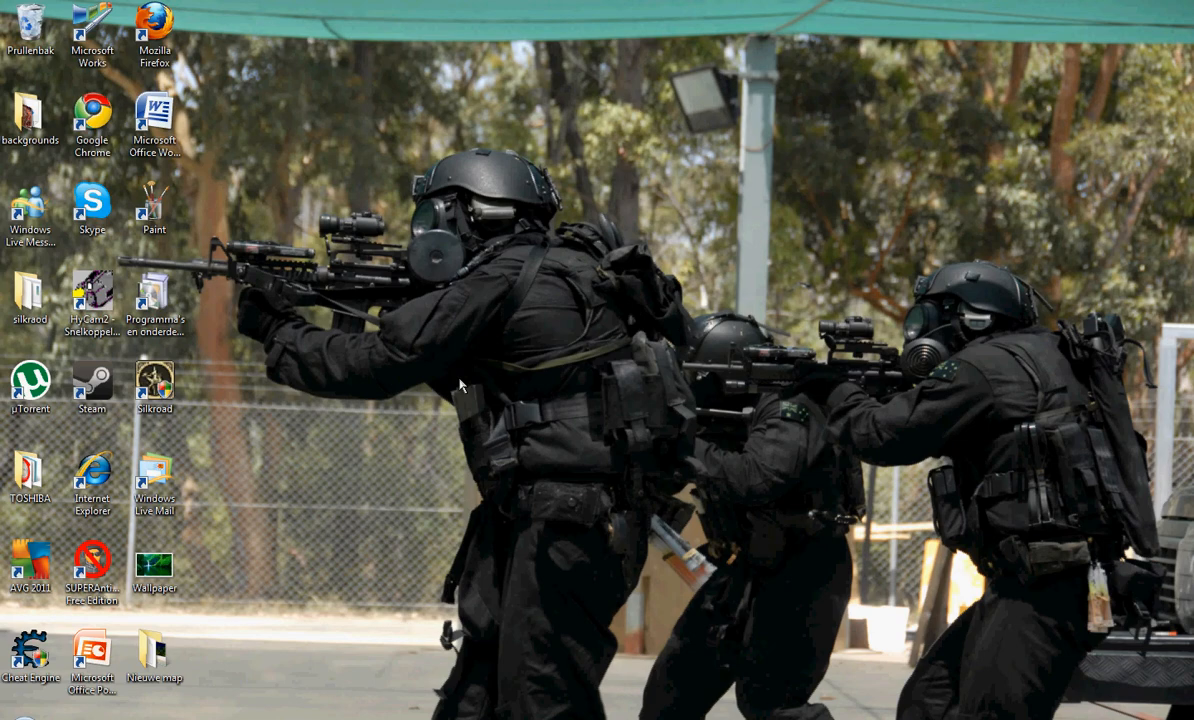
- Open the downloaded Wallpaper Changer zip archive in WinRAR to view its program, readme and skin folders
{"action": "left_click", "coordinate": [91, 120]}
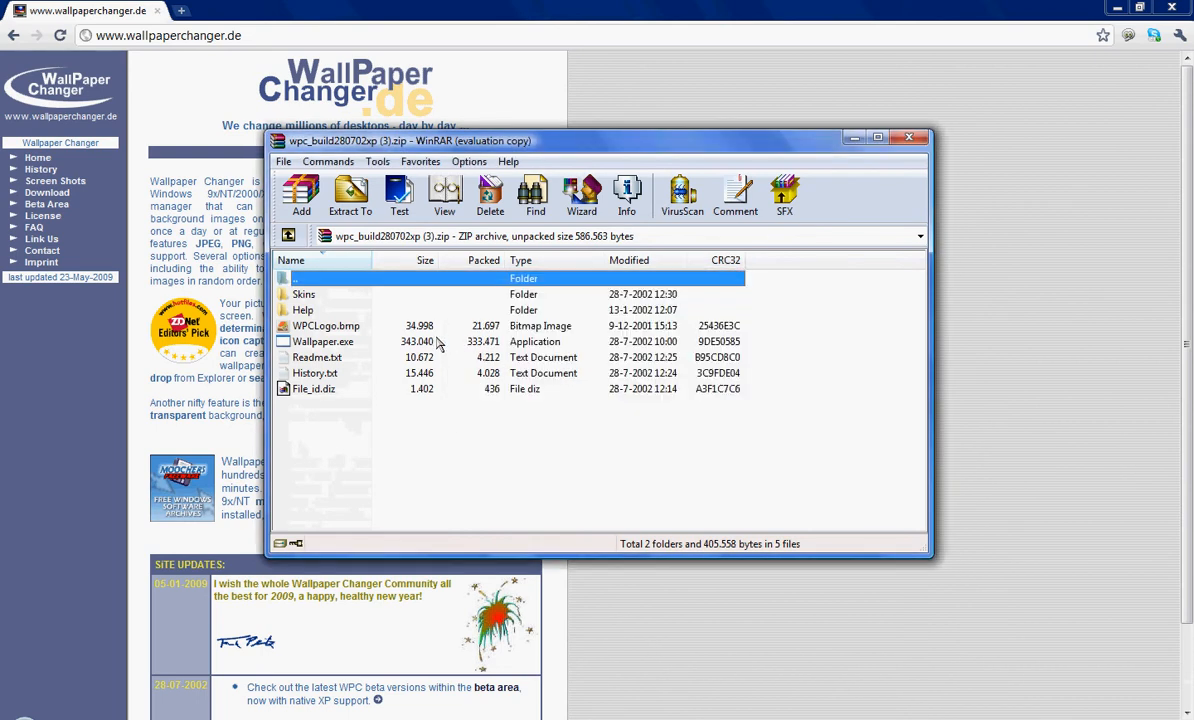
{"action": "mouse_move", "coordinate": [447, 351]}
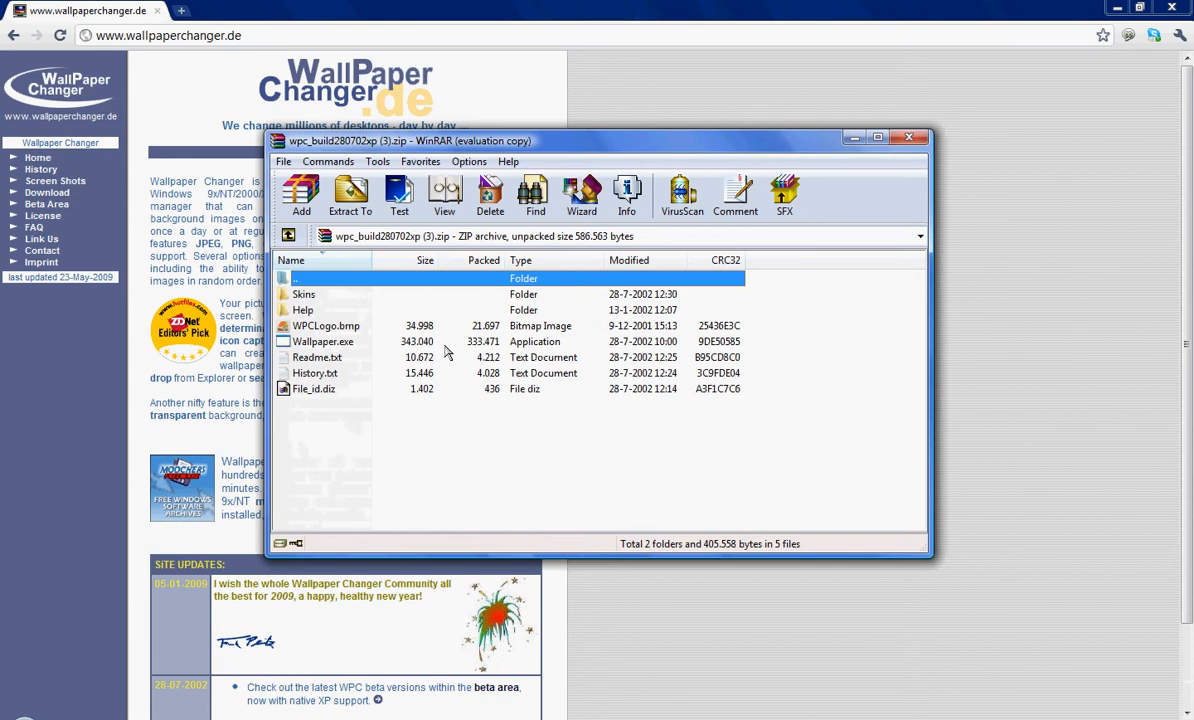
{"action": "mouse_move", "coordinate": [407, 362]}
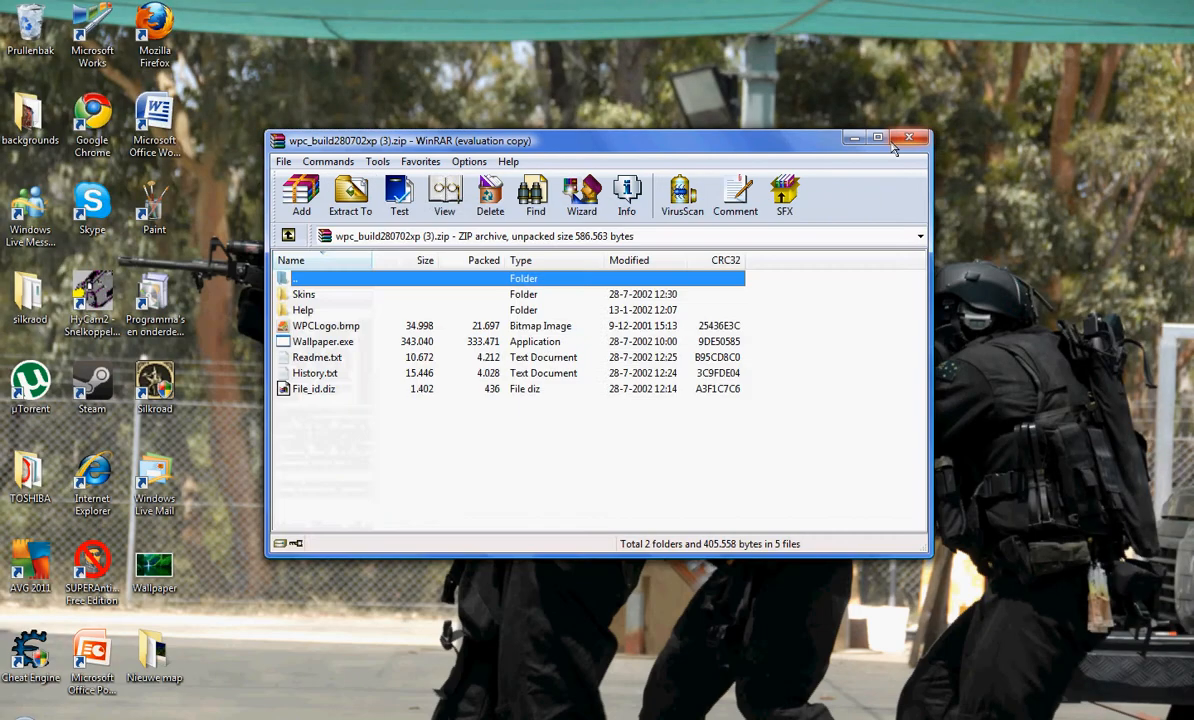
- Close the WinRAR archive window, leaving the 'Nieuwe map (2)' folder on the desktop
{"action": "left_click", "coordinate": [906, 136]}
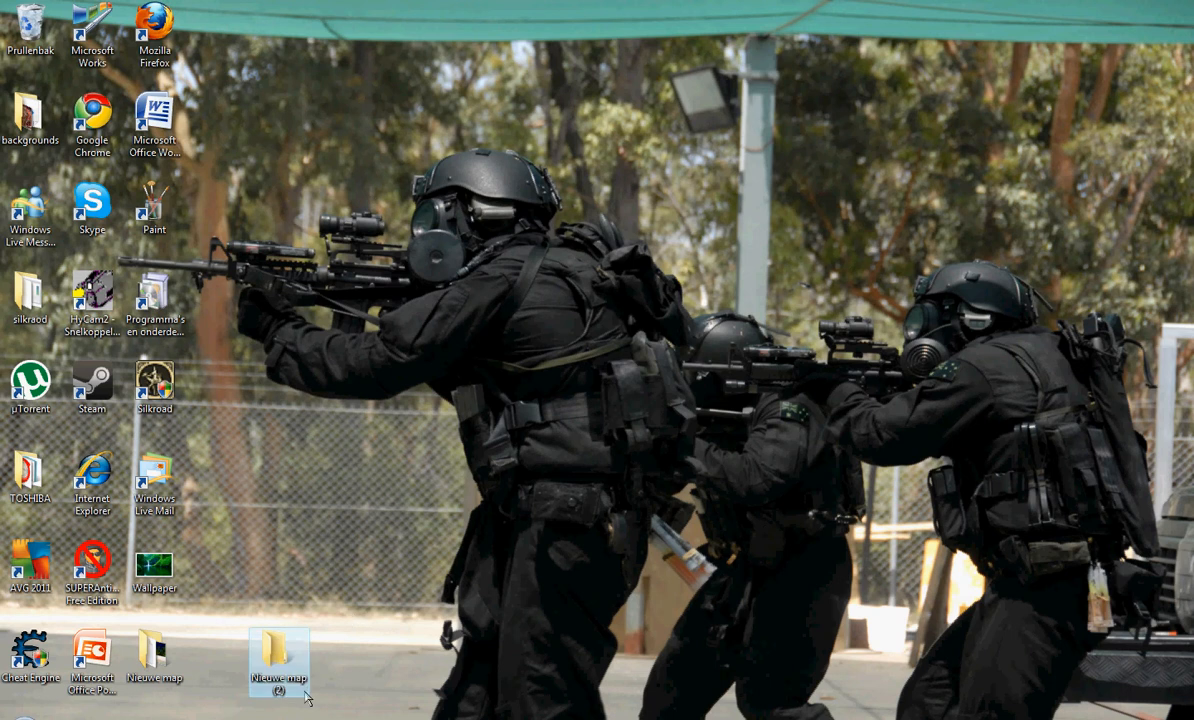
- Open the desktop 'Nieuwe map' folder holding the extracted Wallpaper Changer files
{"action": "double_click", "coordinate": [278, 663]}
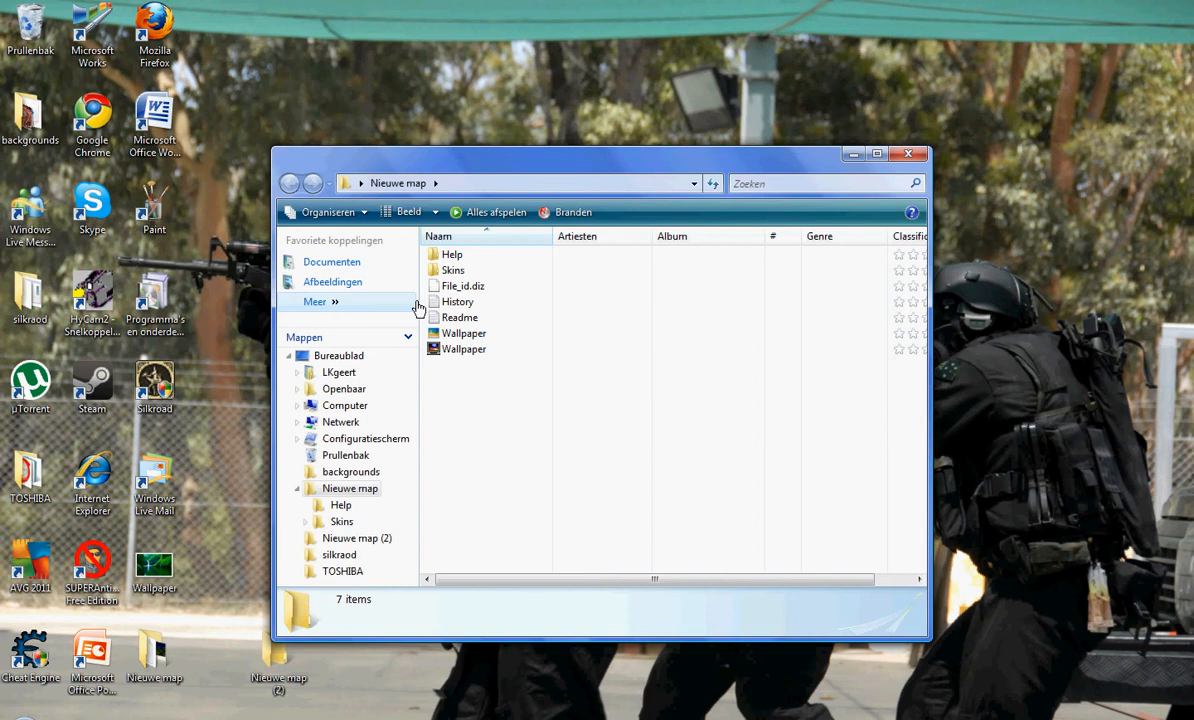
{"action": "mouse_move", "coordinate": [463, 349]}
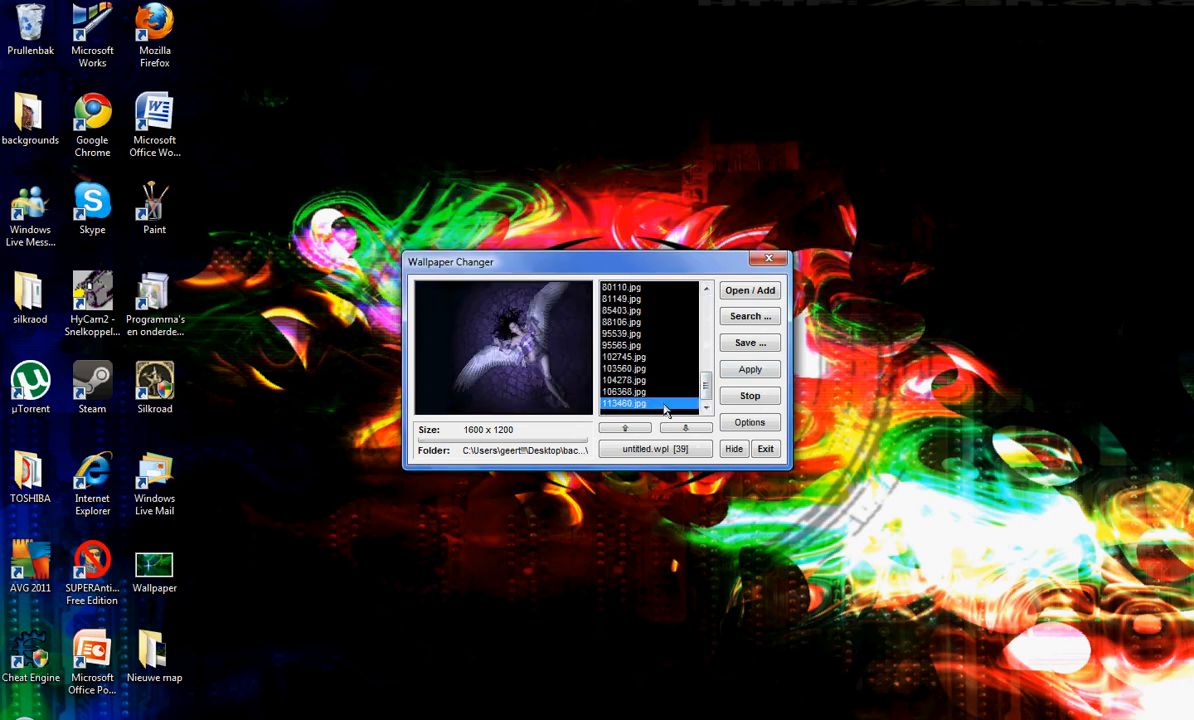
{"action": "mouse_move", "coordinate": [749, 290]}
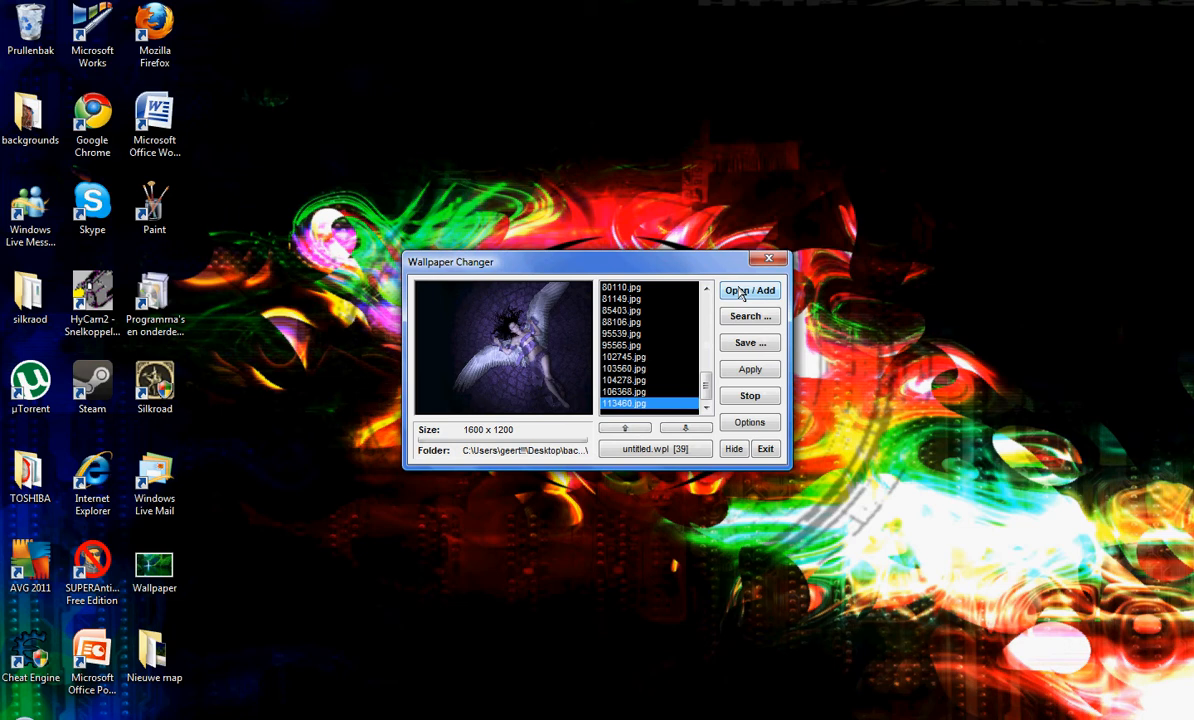
- Load the 39-image backgrounds folder as the playlist, with beach photo 4682.jpg current
{"action": "left_click", "coordinate": [749, 290]}
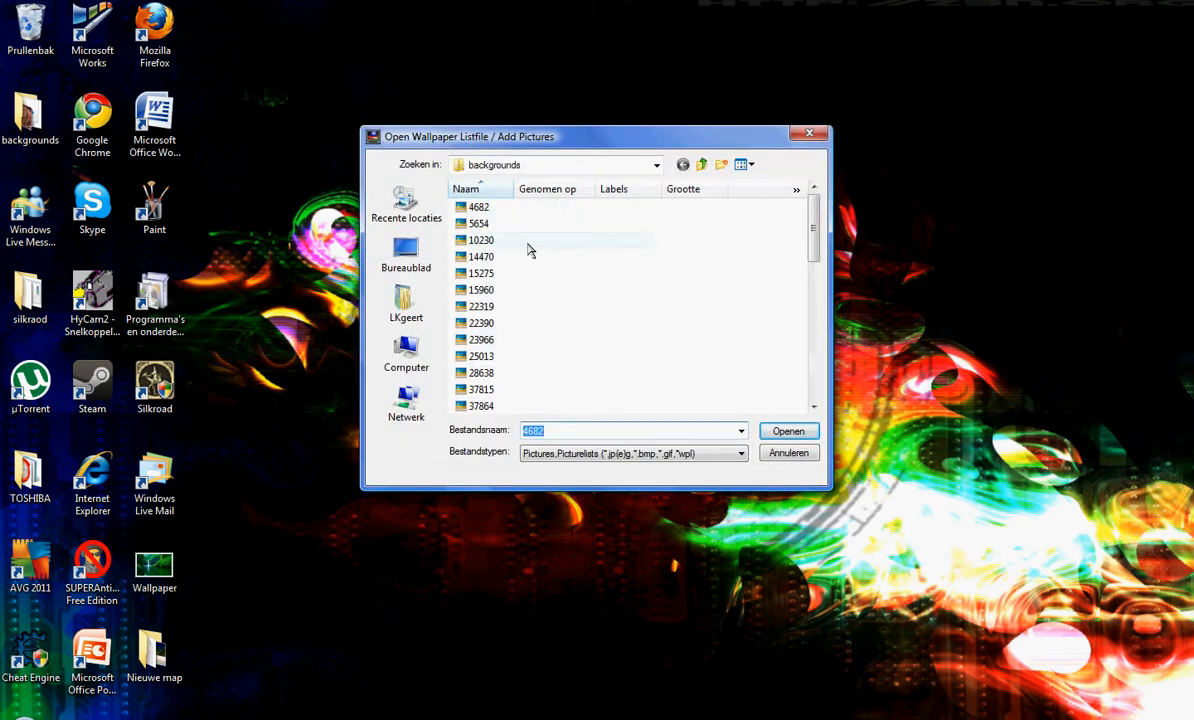
{"action": "mouse_move", "coordinate": [507, 246]}
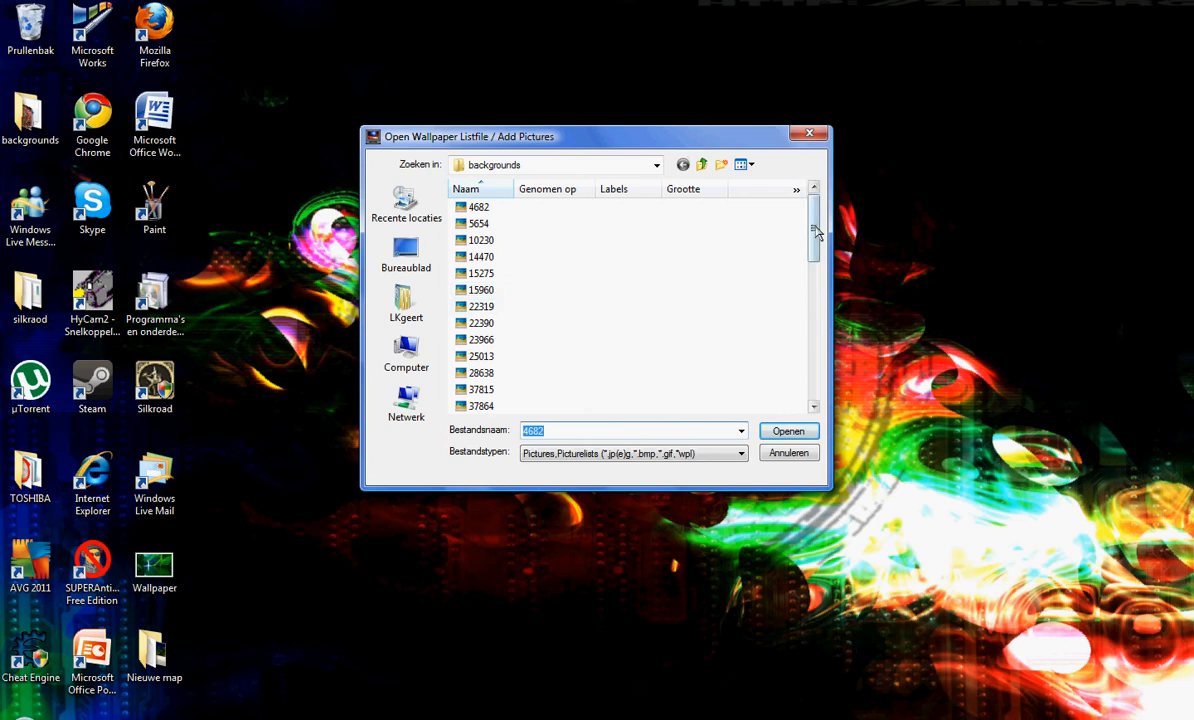
{"action": "scroll", "scroll_direction": "down", "scroll_amount": 3}
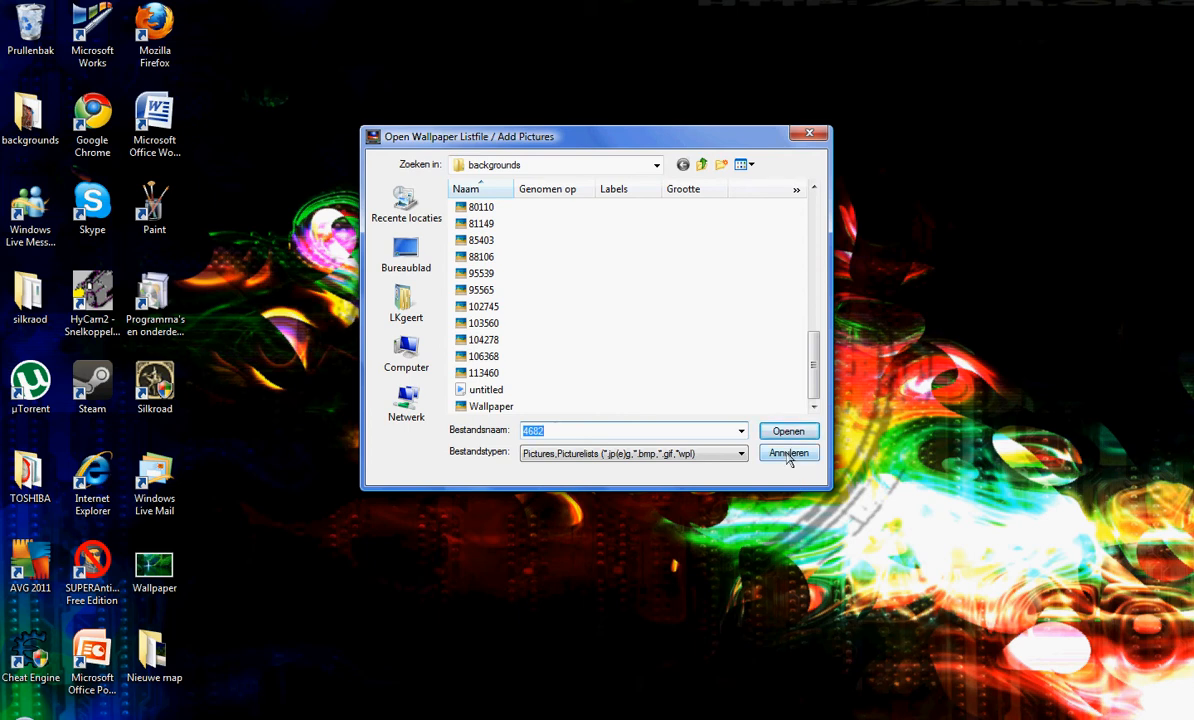
{"action": "left_click", "coordinate": [788, 431]}
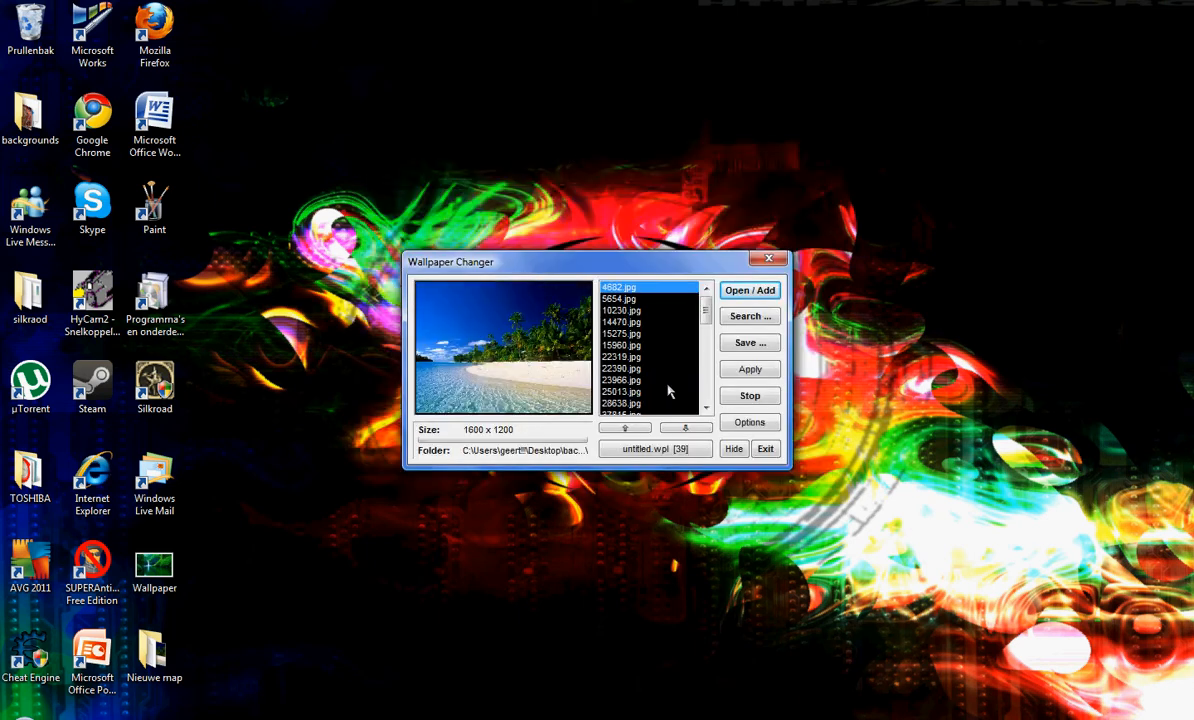
- Open the Wallpaper Changer Options window on its initial setup page
{"action": "scroll", "scroll_direction": "down", "scroll_amount": 3}
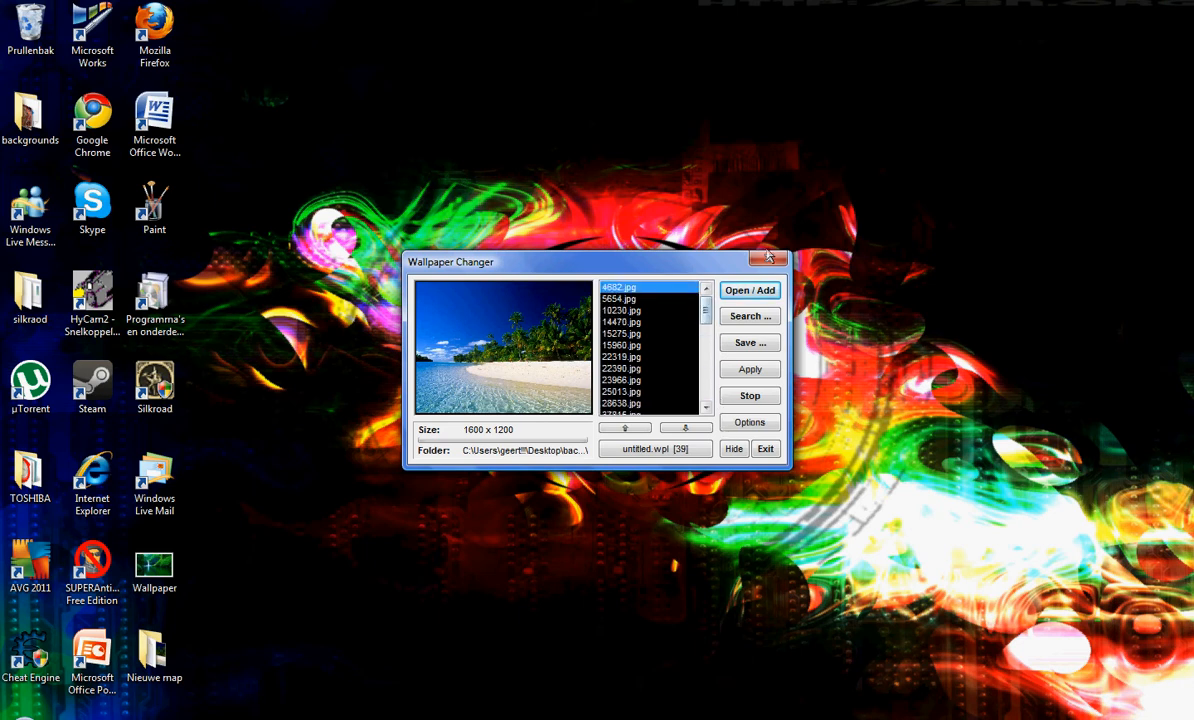
{"action": "mouse_move", "coordinate": [762, 348]}
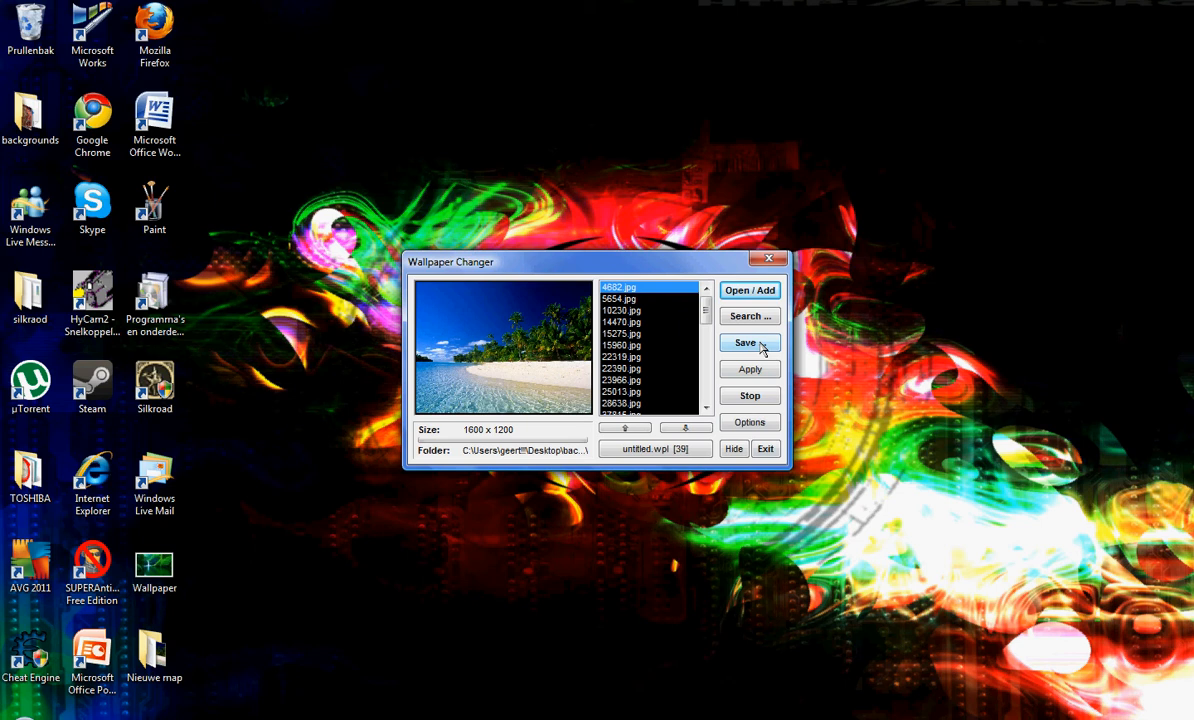
{"action": "mouse_move", "coordinate": [722, 406]}
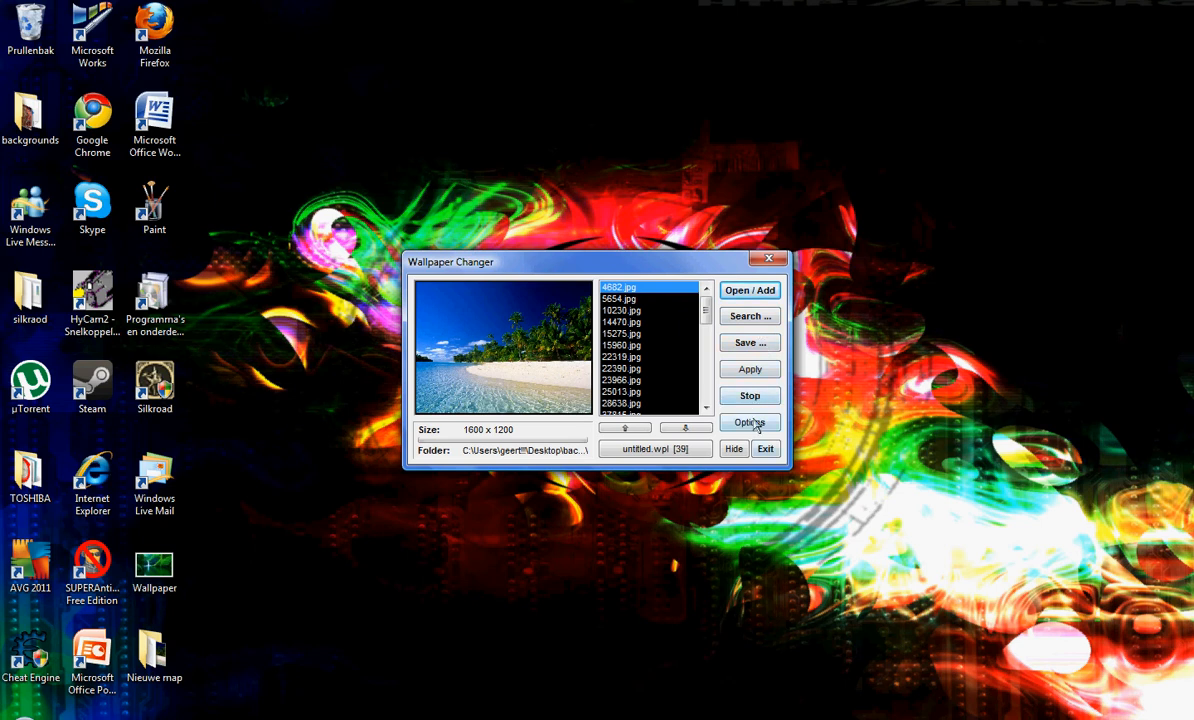
{"action": "left_click", "coordinate": [749, 422]}
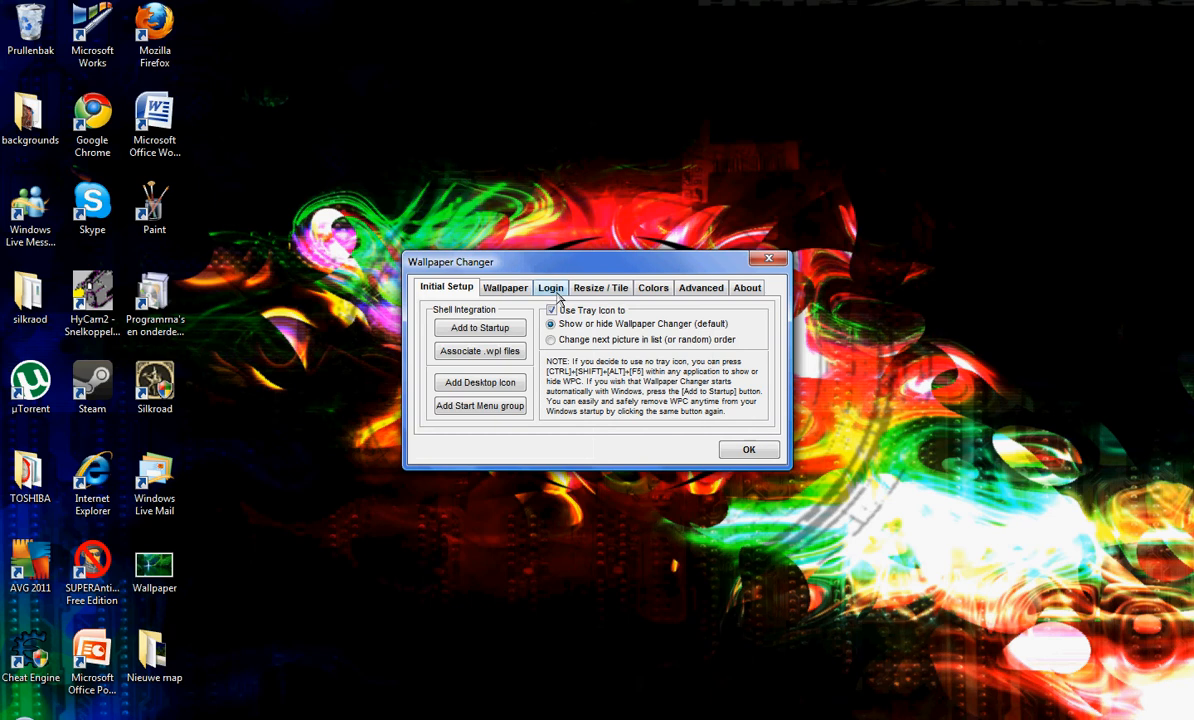
- Schedule the wallpaper to change once a day and decline autostart with Windows
{"action": "left_click", "coordinate": [505, 287]}
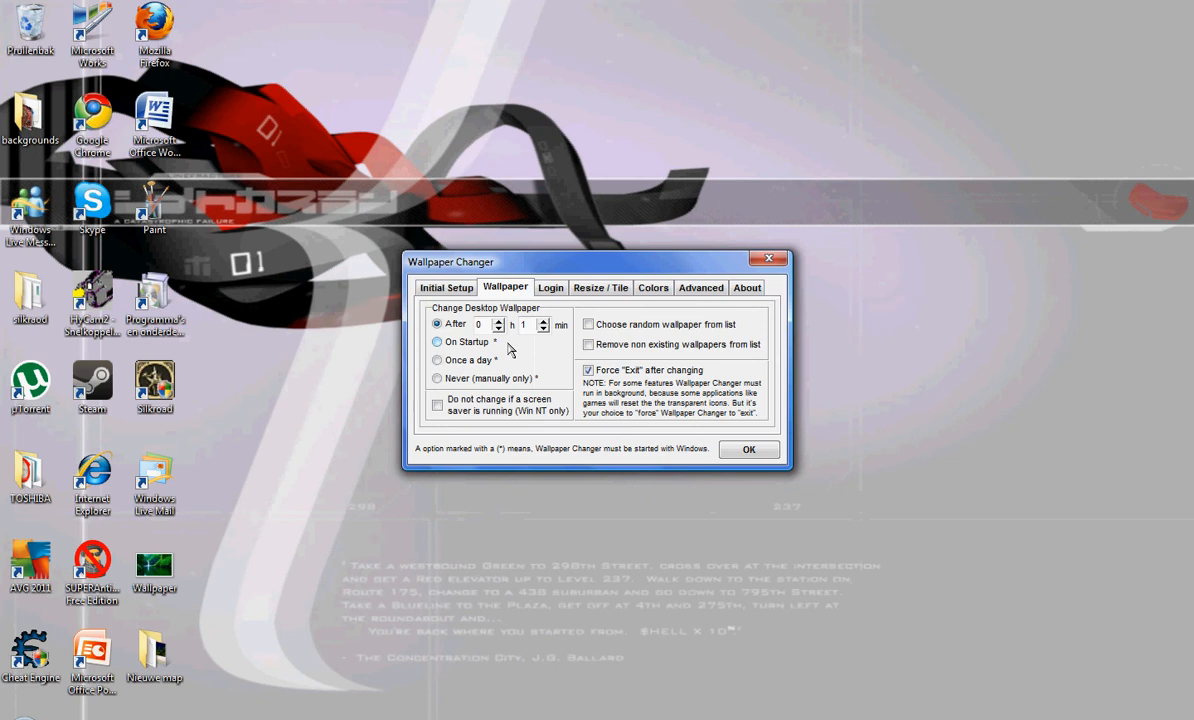
{"action": "left_click", "coordinate": [437, 360]}
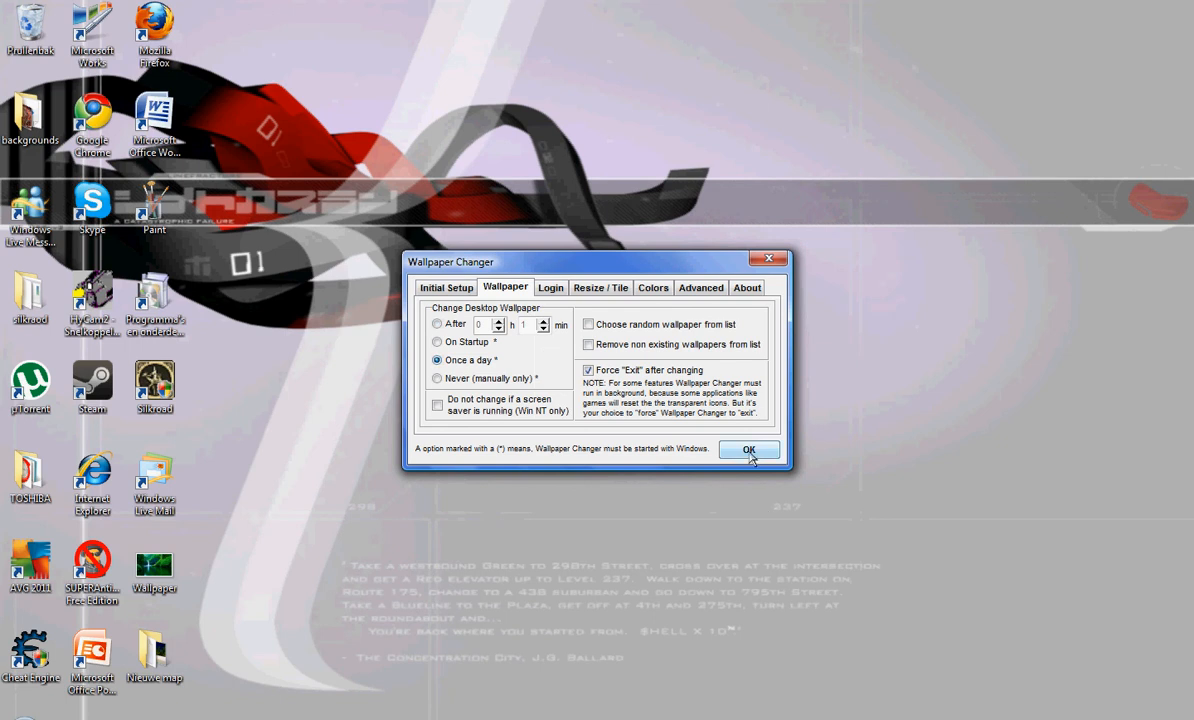
{"action": "left_click", "coordinate": [749, 450]}
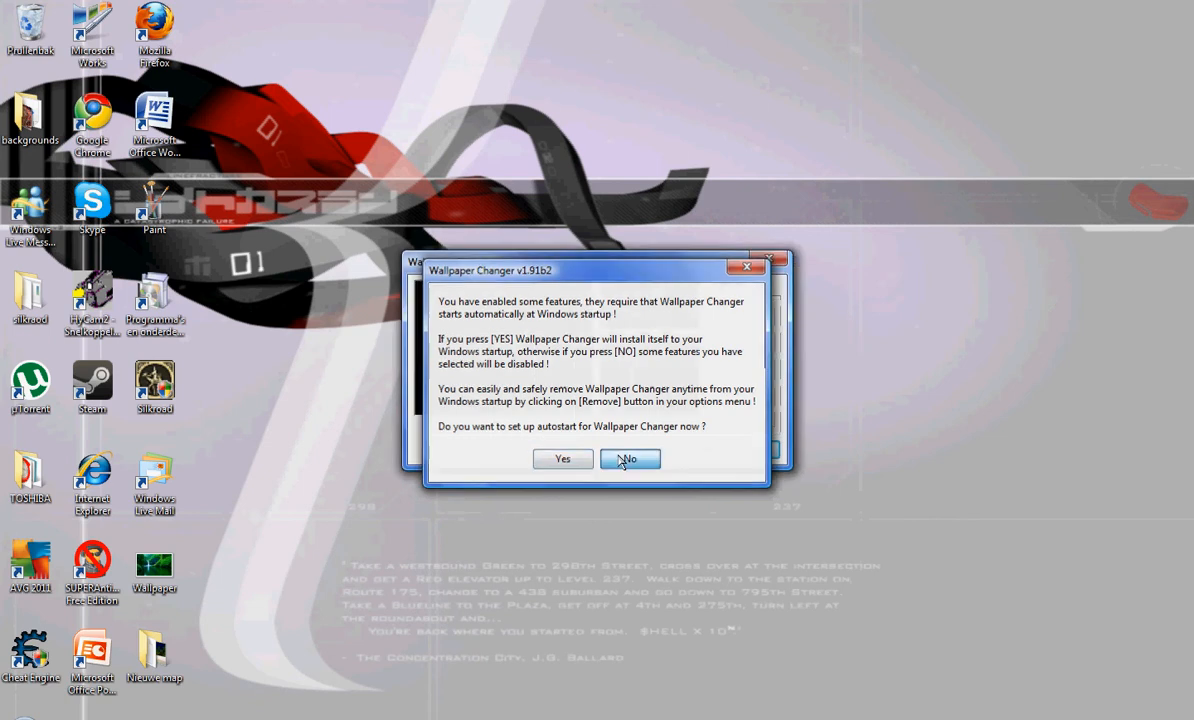
{"action": "left_click", "coordinate": [629, 458]}
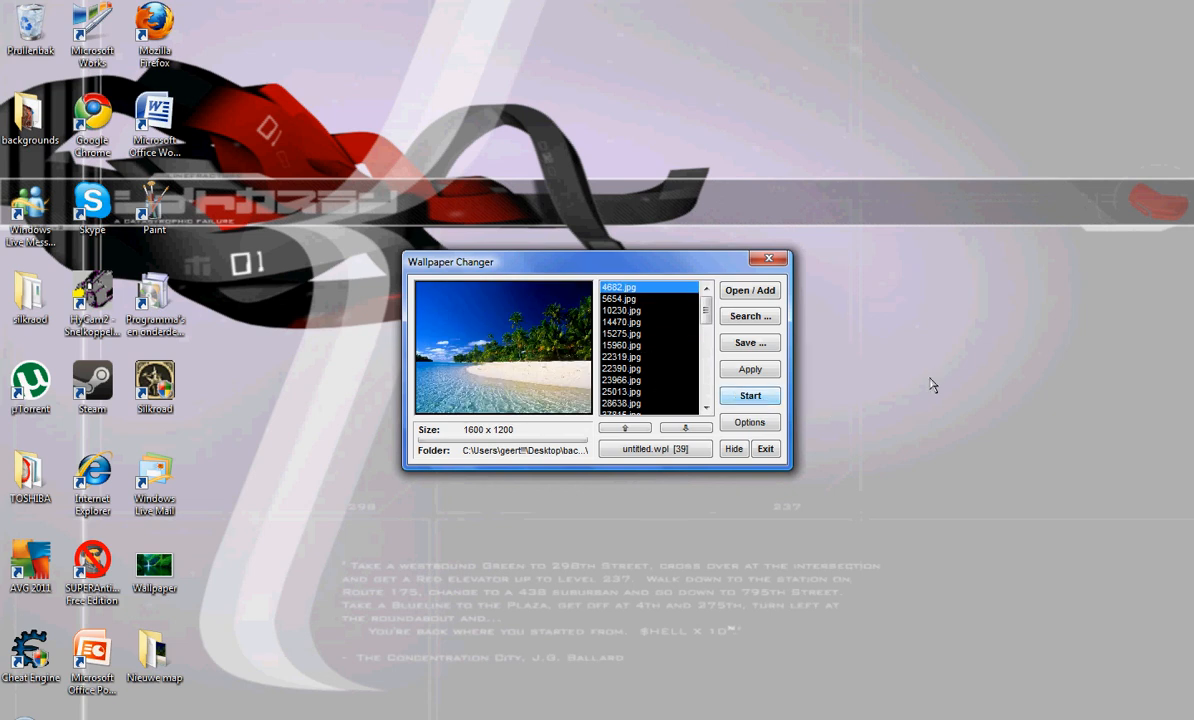
- Start automatic changing to apply the beach wallpaper, then close Wallpaper Changer and its website
{"action": "left_click", "coordinate": [749, 396]}
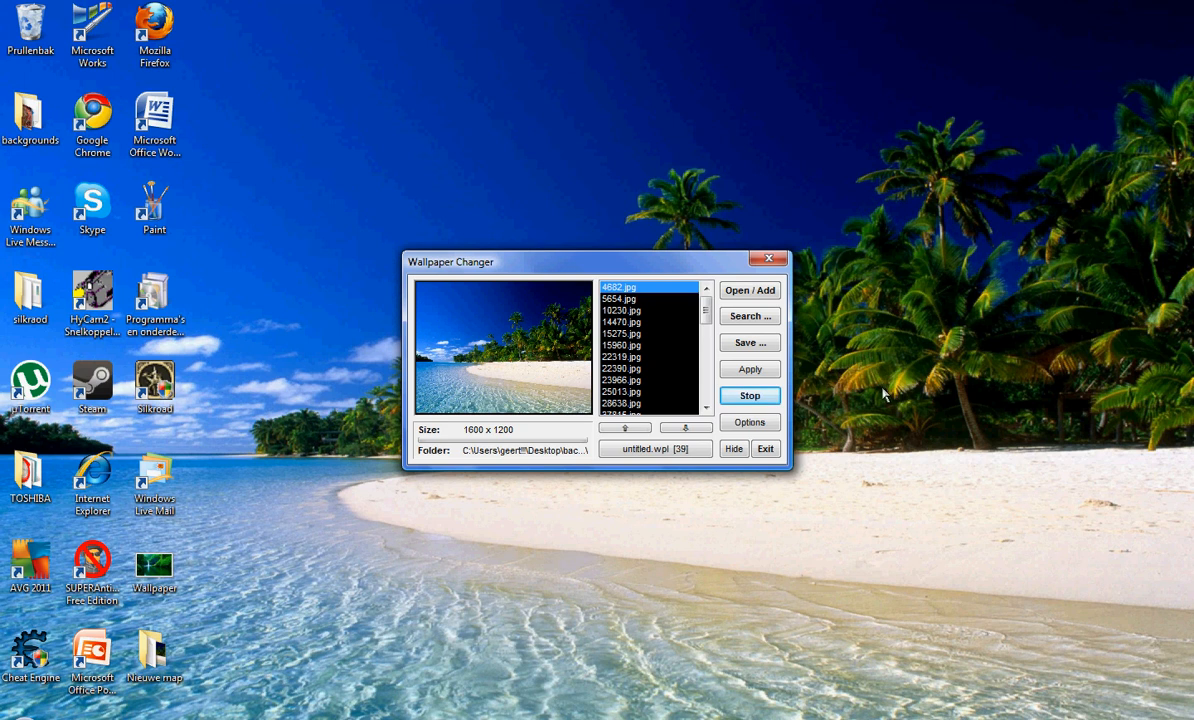
{"action": "mouse_move", "coordinate": [753, 277]}
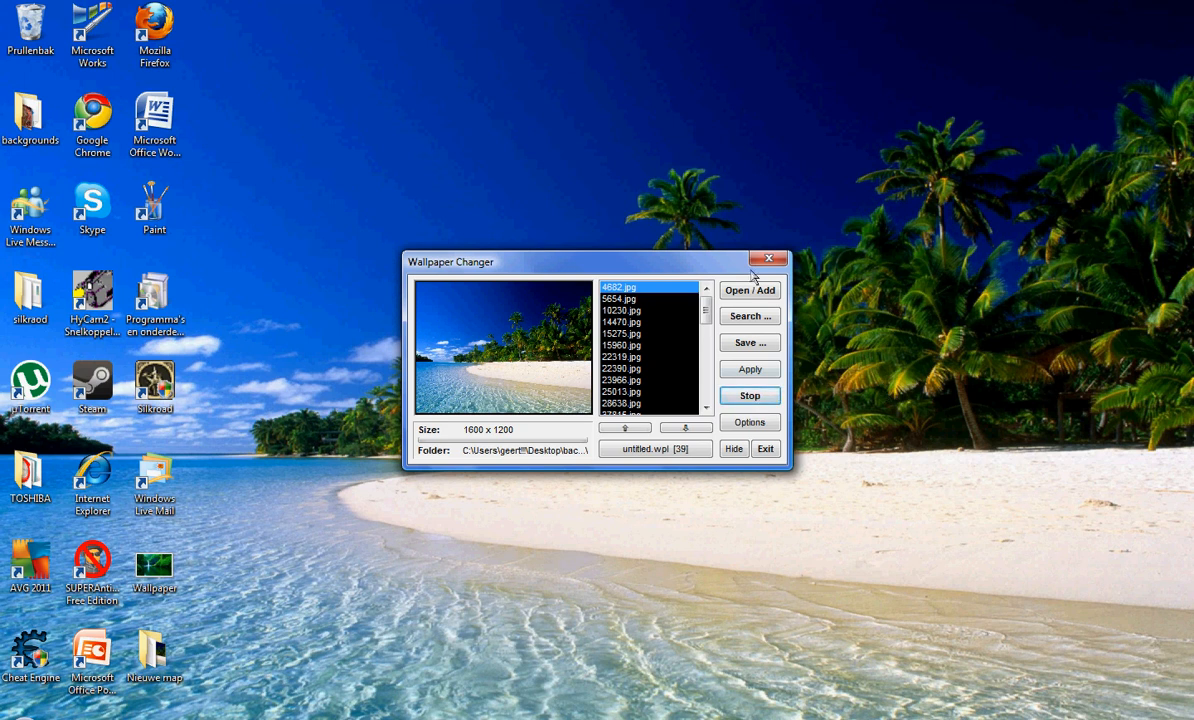
{"action": "left_click", "coordinate": [770, 255]}
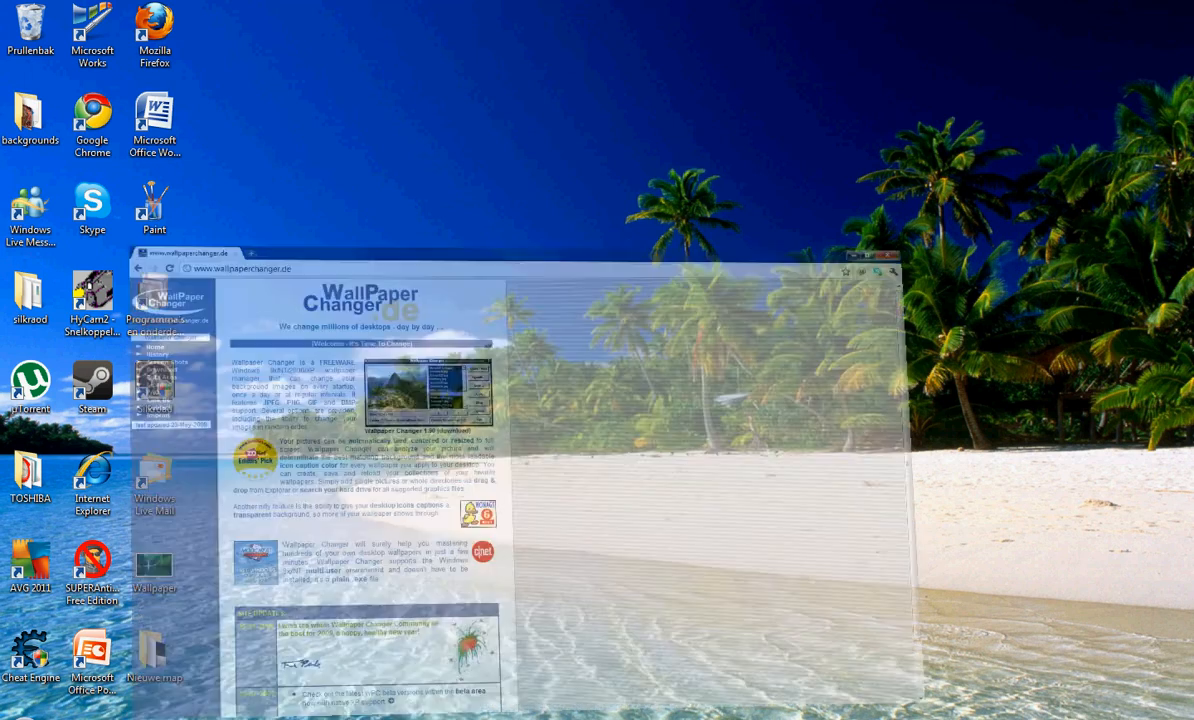
{"action": "left_click", "coordinate": [890, 272]}
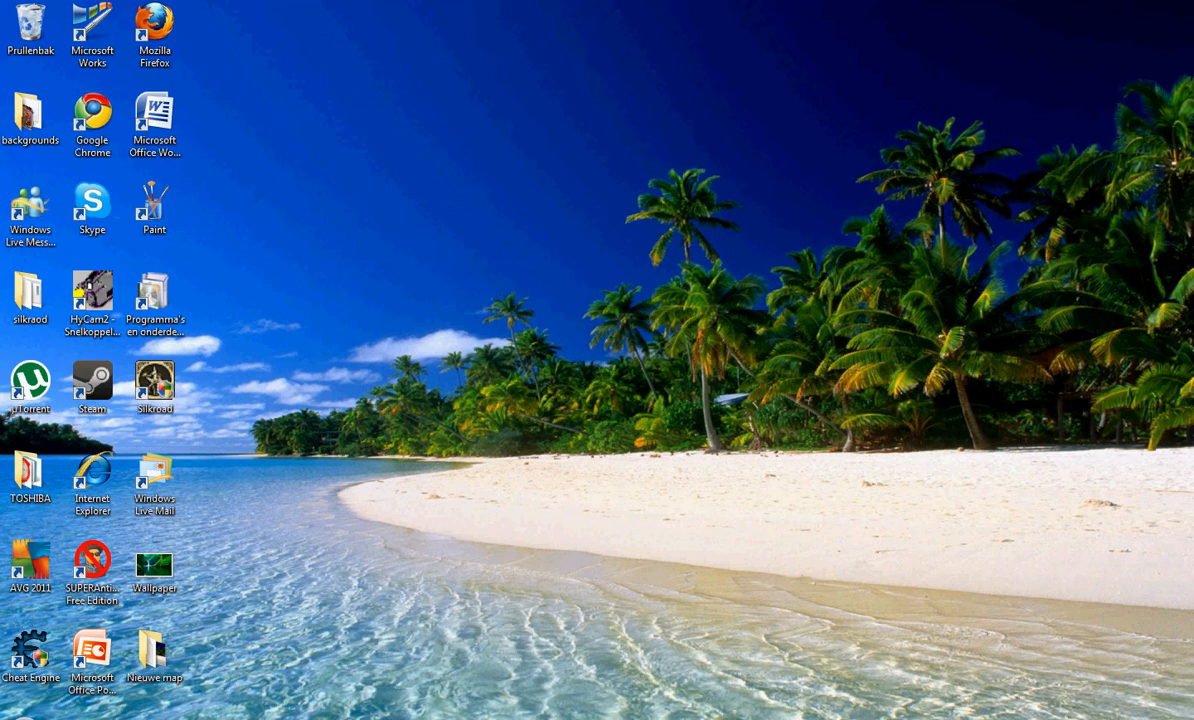